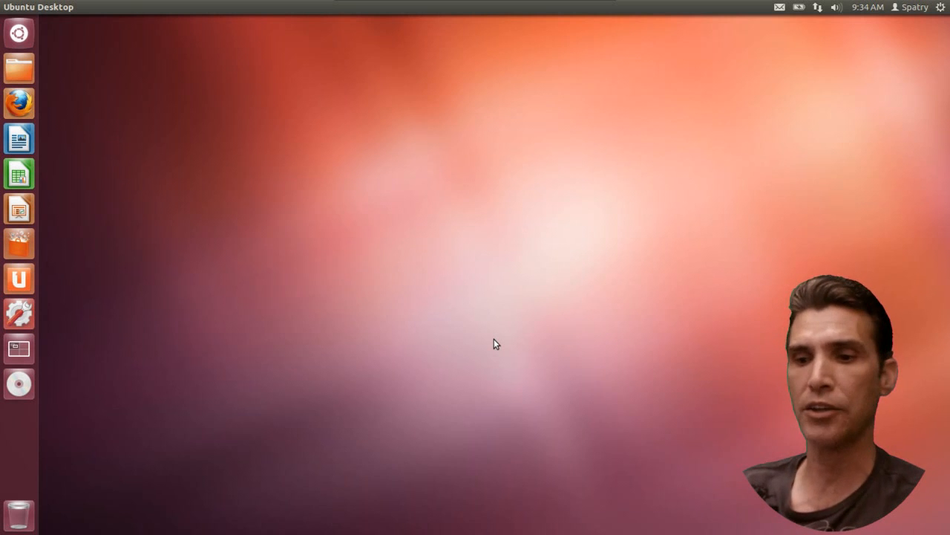
{"action": "mouse_move", "coordinate": [116, 321]}
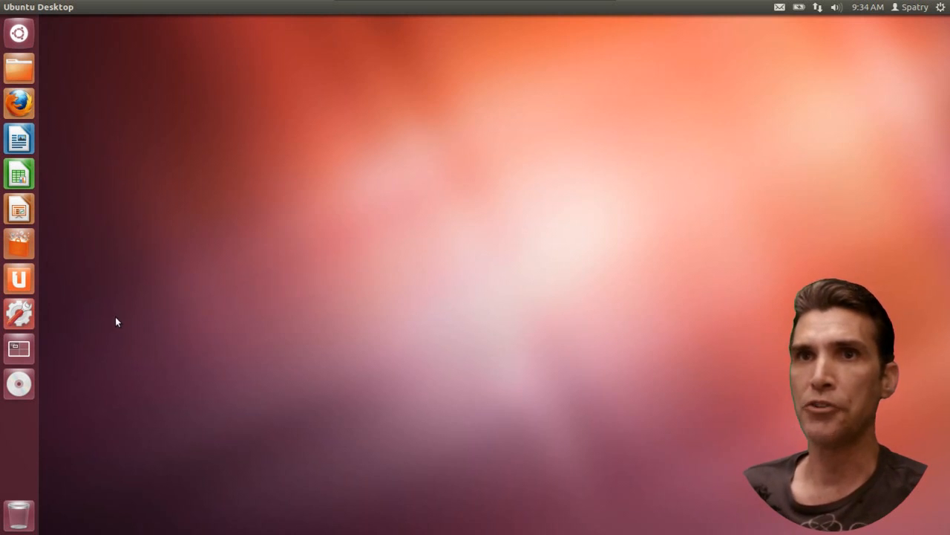
{"action": "mouse_move", "coordinate": [17, 32]}
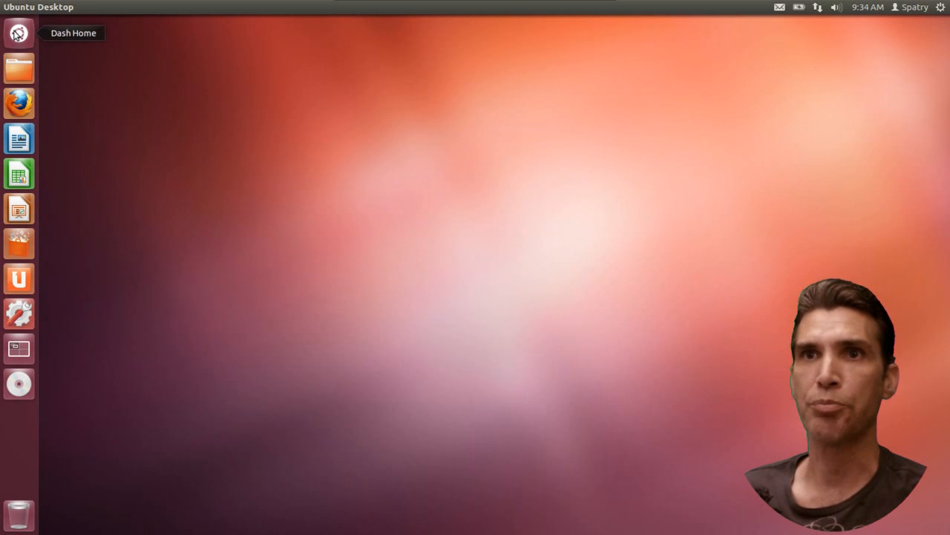
Launch Update Manager from the Dash and install all 430 selected updates
{"action": "type", "text": "update"}
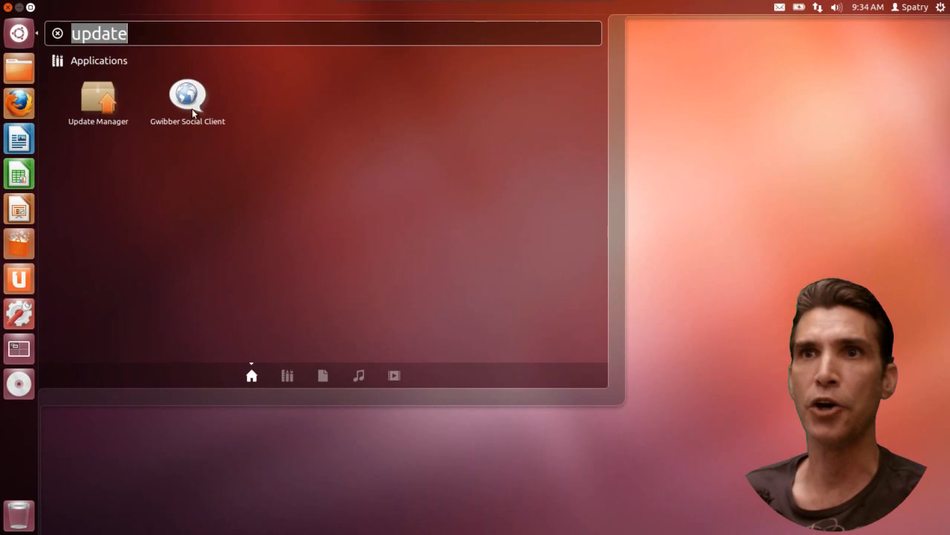
{"action": "mouse_move", "coordinate": [238, 63]}
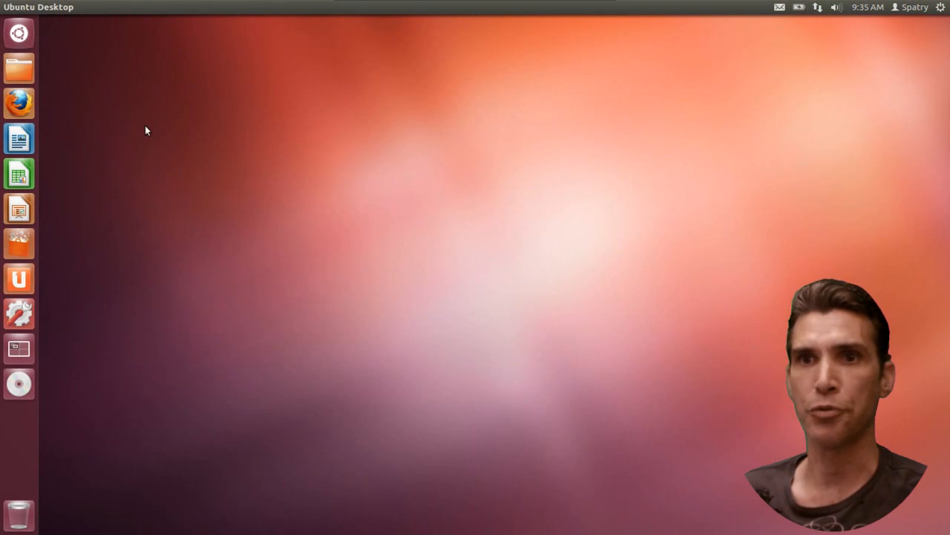
{"action": "left_click", "coordinate": [17, 349]}
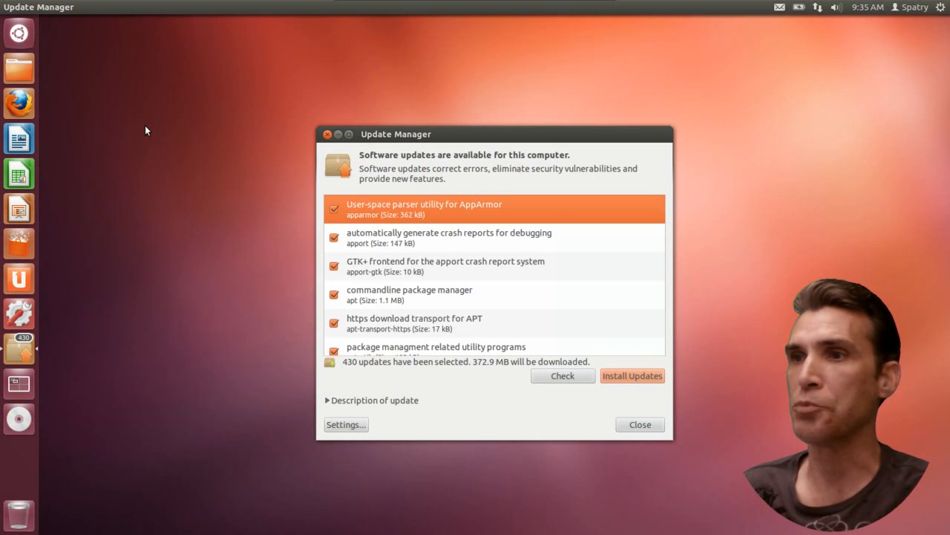
{"action": "mouse_move", "coordinate": [191, 147]}
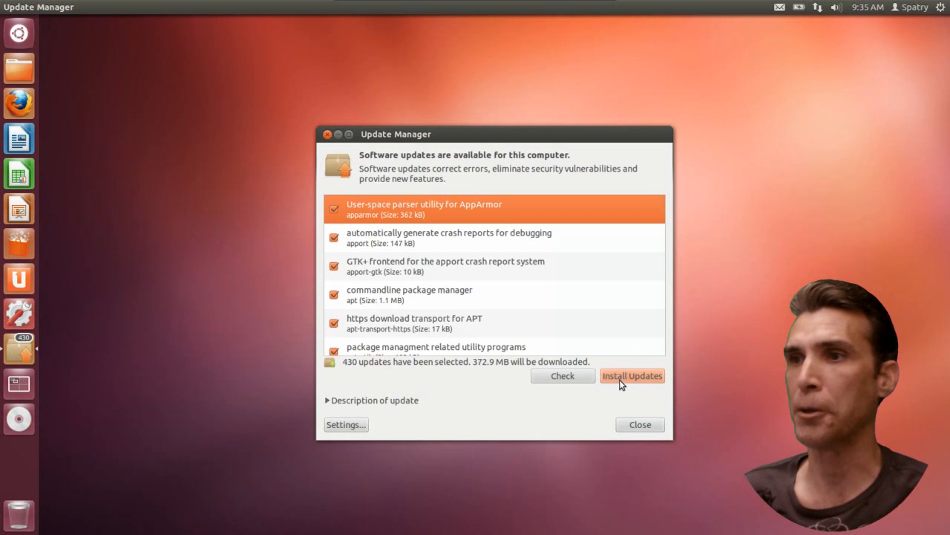
{"action": "left_click", "coordinate": [633, 375]}
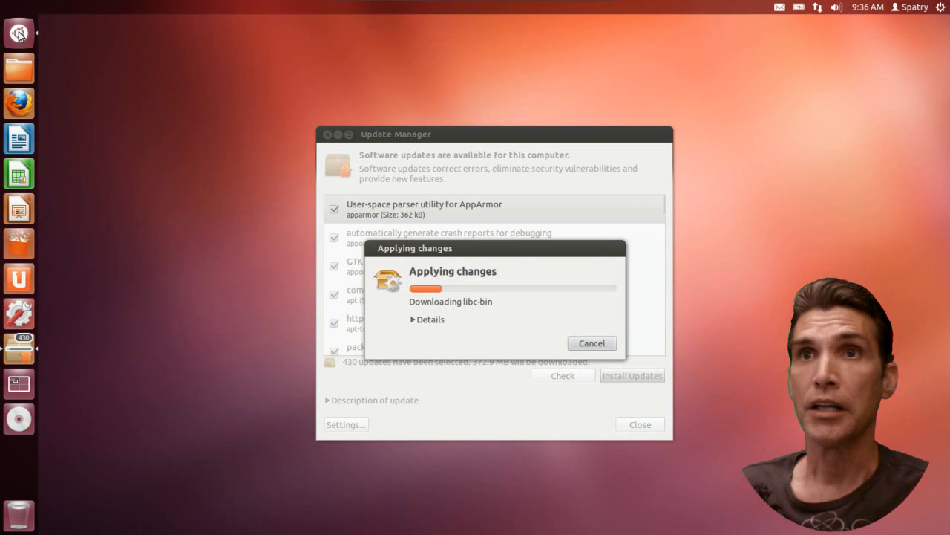
Launch Terminal from the Dash search
{"action": "left_click", "coordinate": [17, 33]}
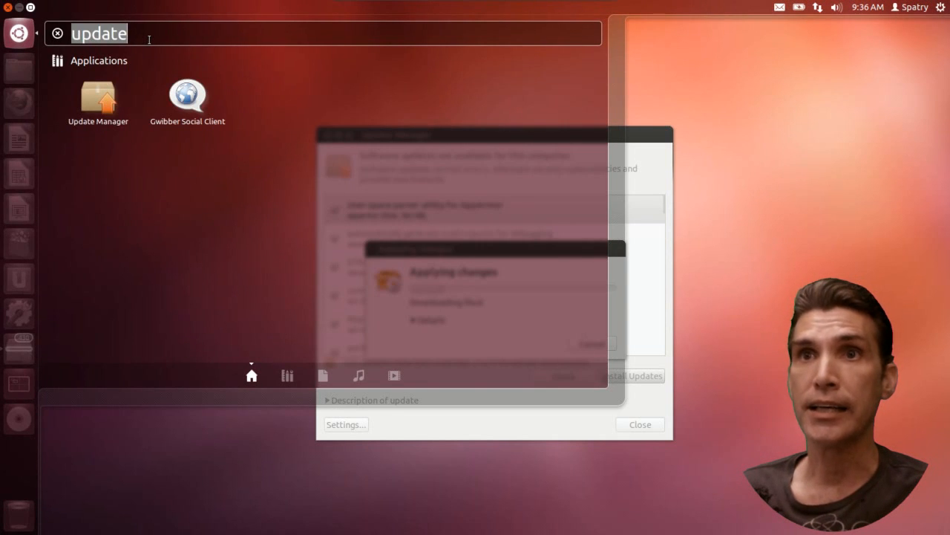
{"action": "type", "text": "terminal"}
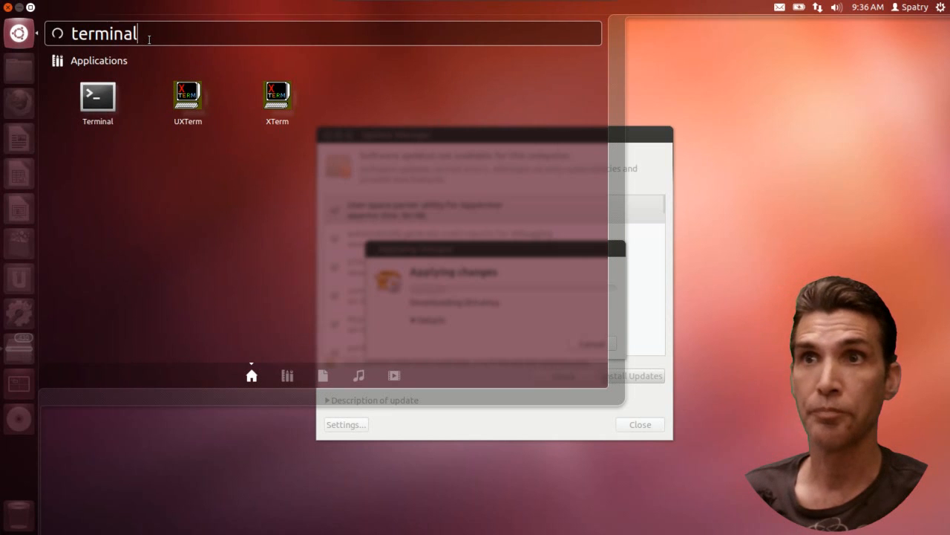
{"action": "left_click", "coordinate": [98, 95]}
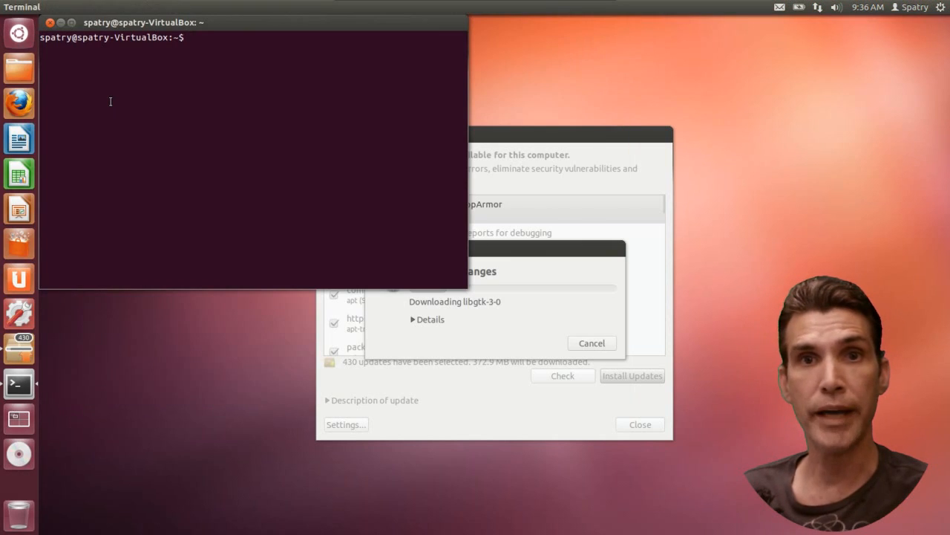
Run 'sudo apt-get update && sudo apt-get upgrade' to refresh lists and upgrade packages
{"action": "type", "text": "sudo apt"}
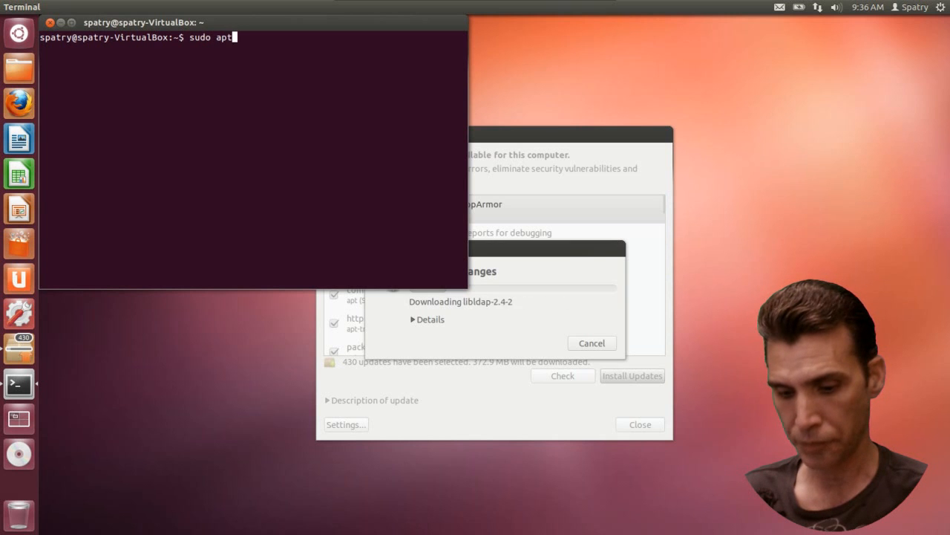
{"action": "type", "text": "-get update"}
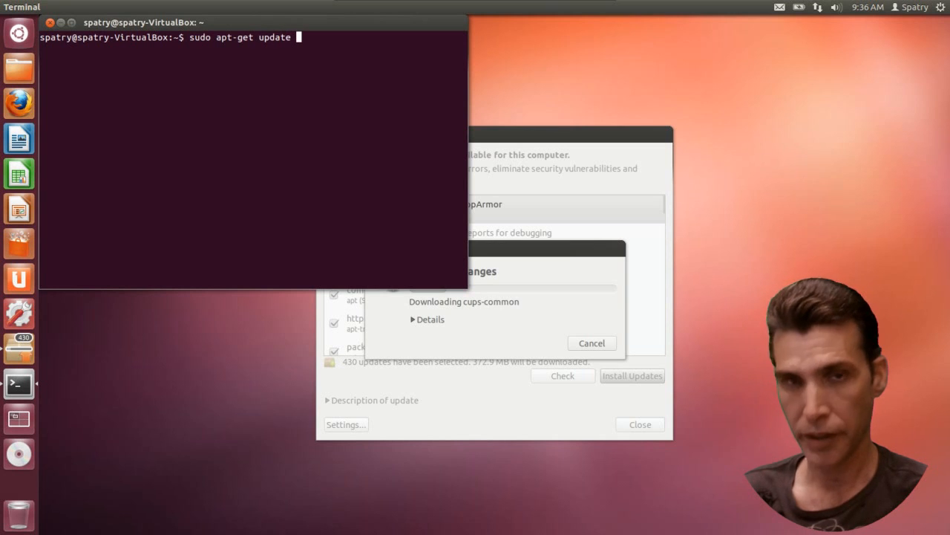
{"action": "type", "text": "&&"}
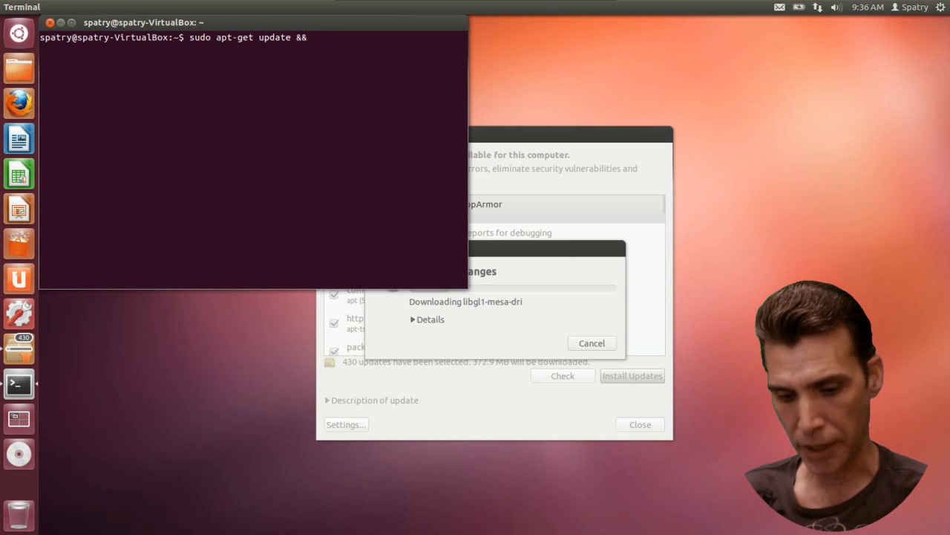
{"action": "type", "text": "sudo apt get"}
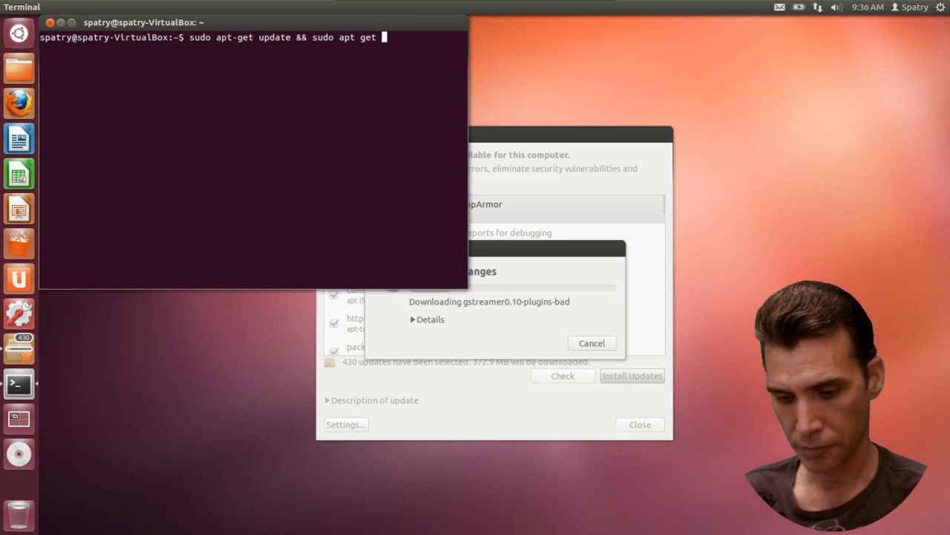
{"action": "type", "text": "upgrade"}
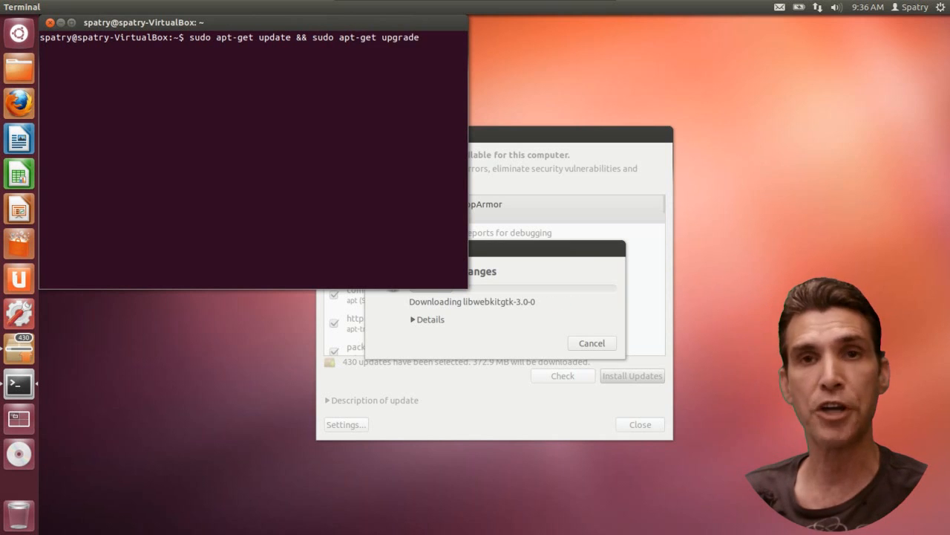
{"action": "key", "text": "Return"}
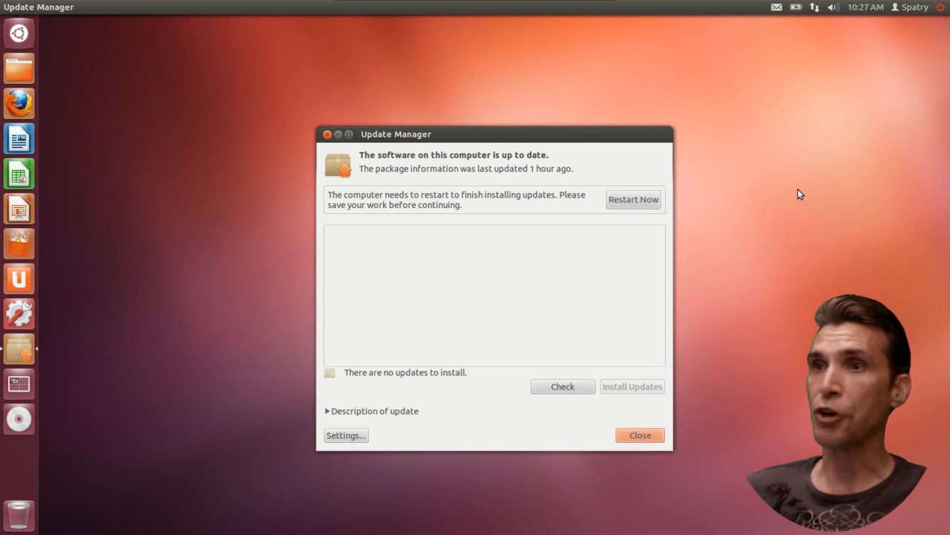
{"action": "mouse_move", "coordinate": [820, 61]}
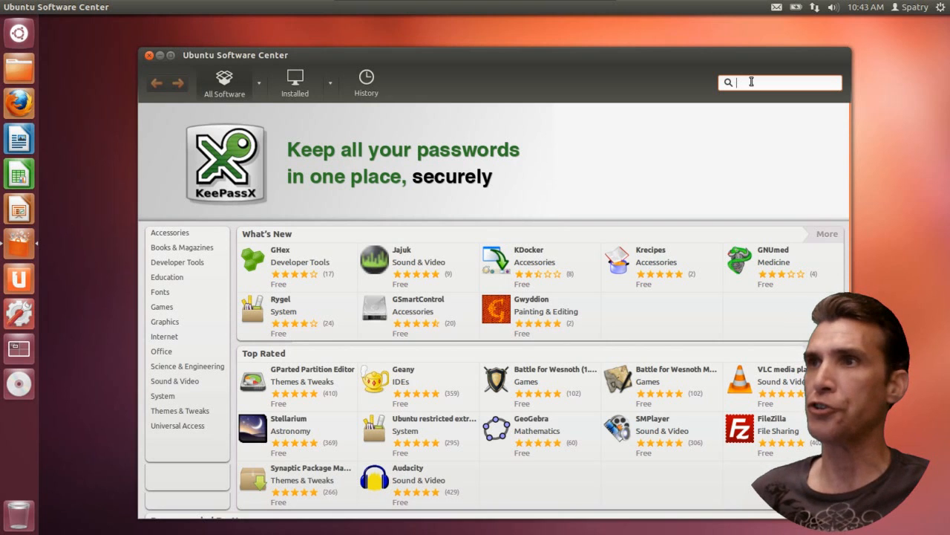
{"action": "mouse_move", "coordinate": [17, 244]}
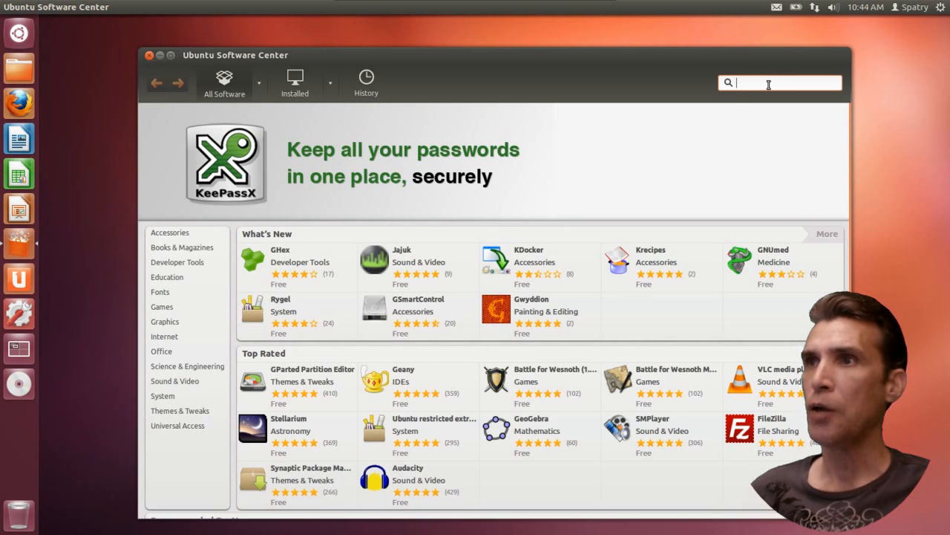
Search Ubuntu Software Center for 'restricted' to list Ubuntu restricted extras
{"action": "type", "text": "restricted"}
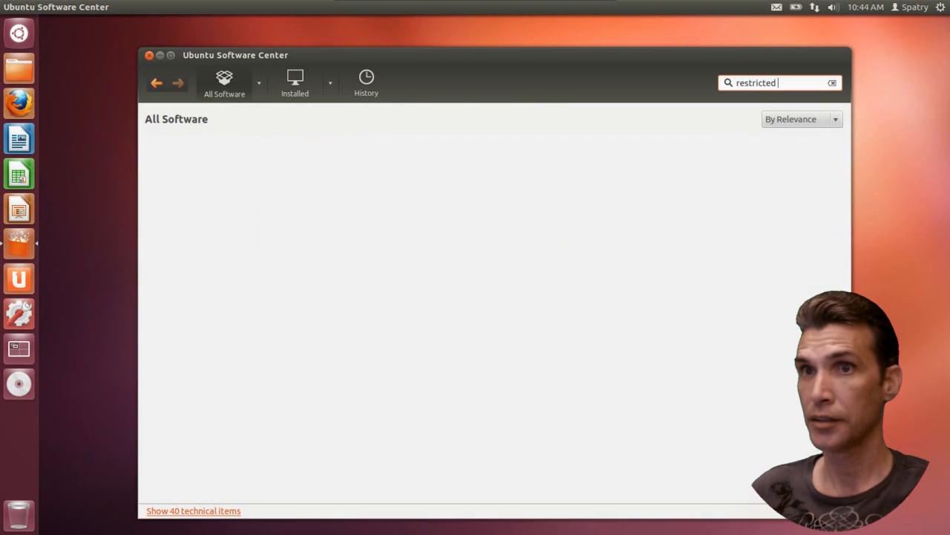
{"action": "key", "text": "Return"}
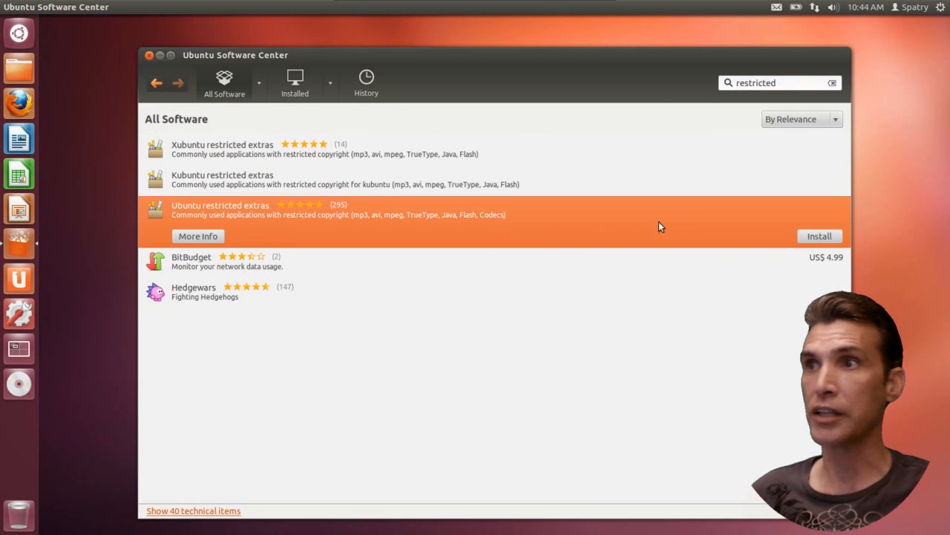
{"action": "mouse_move", "coordinate": [820, 236]}
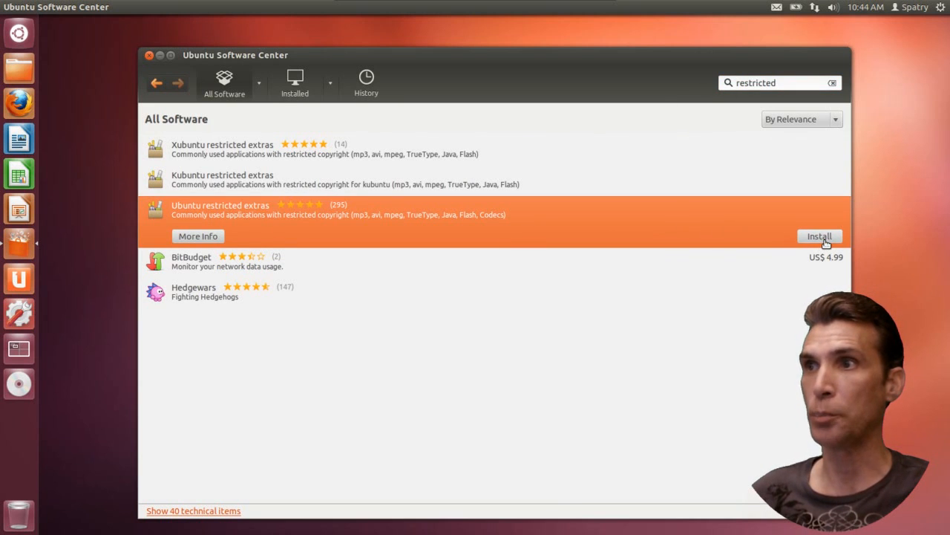
Install Ubuntu restricted extras, allowing libav removal and authorising with the password
{"action": "left_click", "coordinate": [820, 236]}
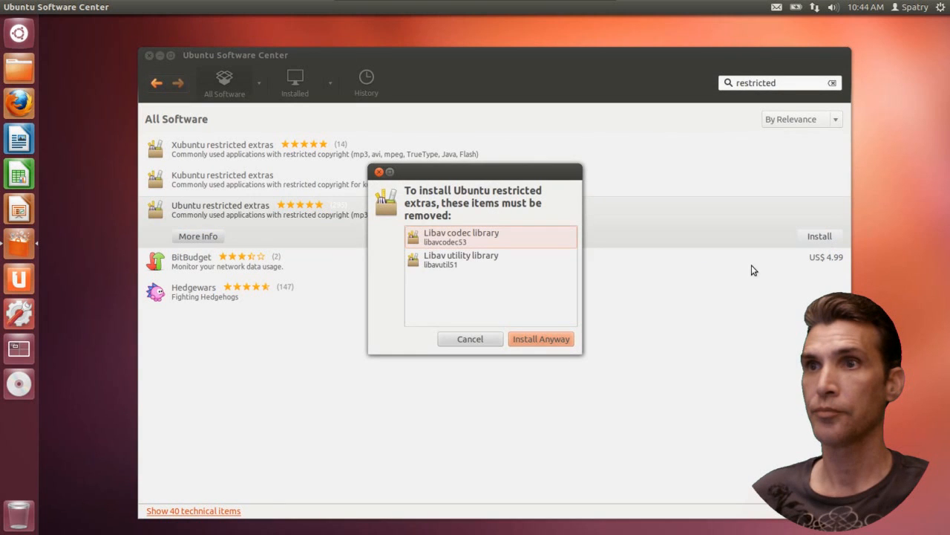
{"action": "mouse_move", "coordinate": [532, 315]}
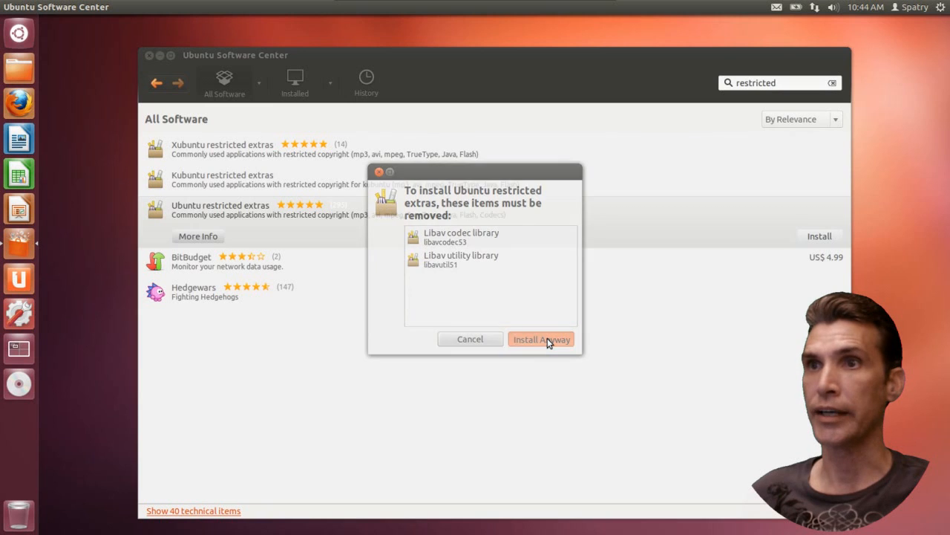
{"action": "left_click", "coordinate": [540, 339]}
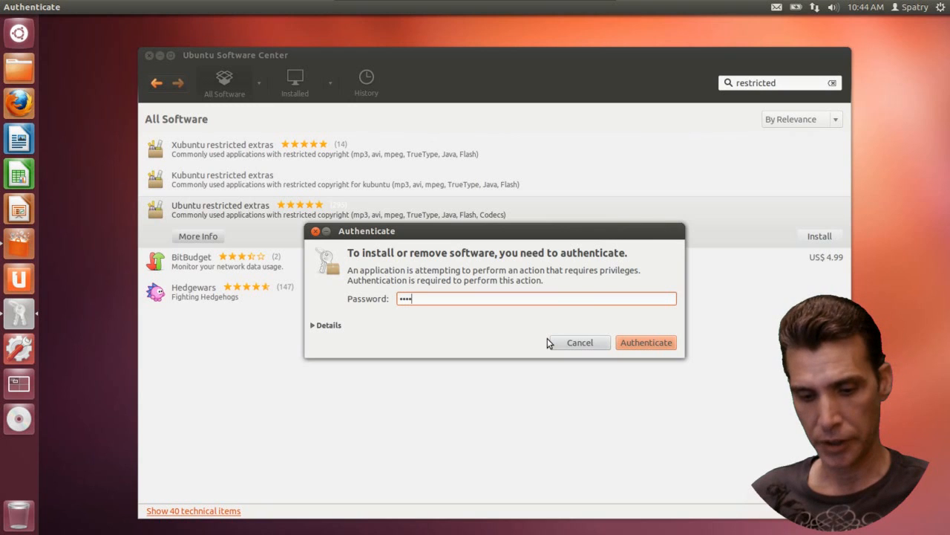
{"action": "type", "text": "password"}
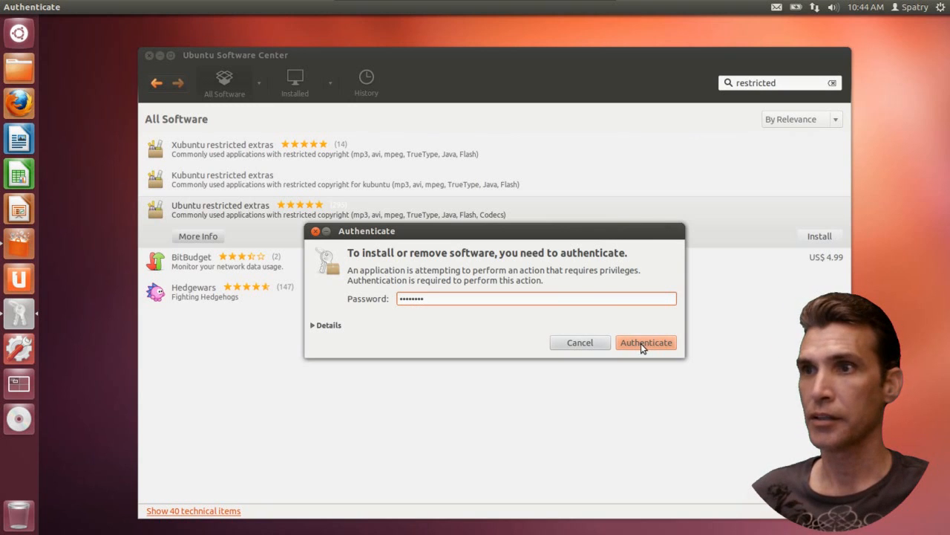
{"action": "left_click", "coordinate": [644, 342]}
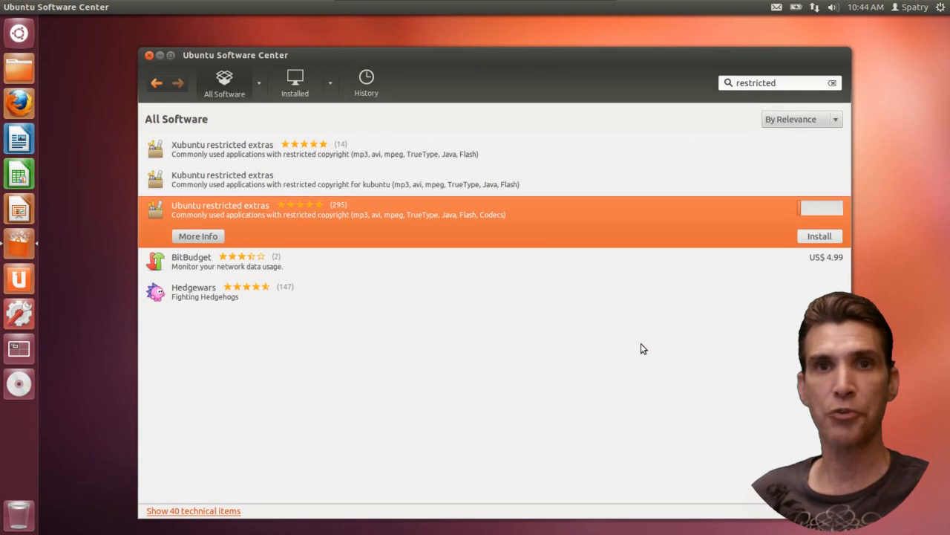
Accept the Microsoft TrueType fonts EULA so the installation continues
{"action": "left_click", "coordinate": [820, 237]}
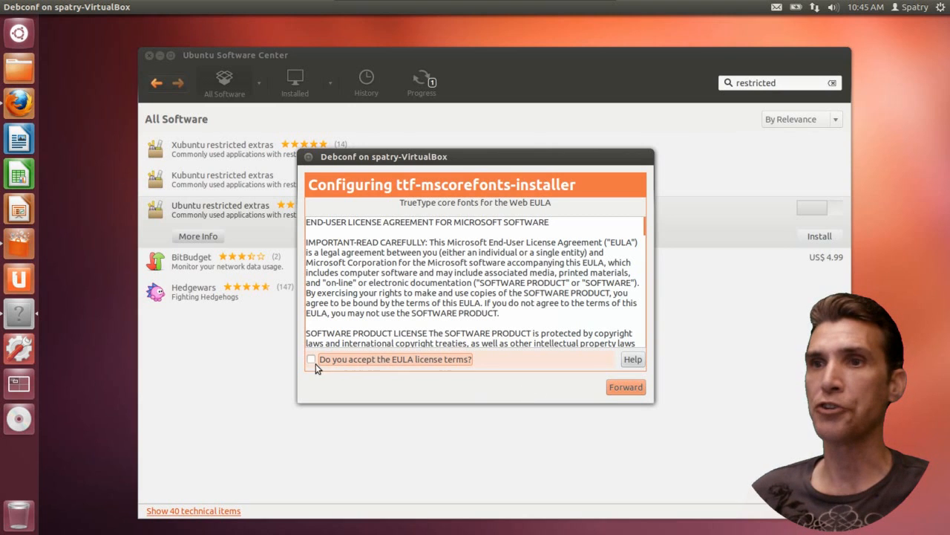
{"action": "left_click", "coordinate": [312, 358]}
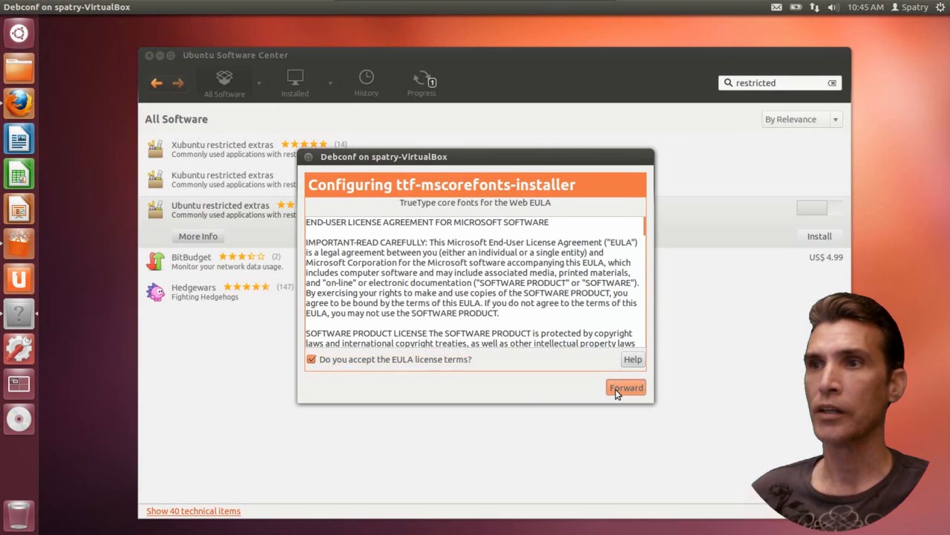
{"action": "left_click", "coordinate": [627, 386]}
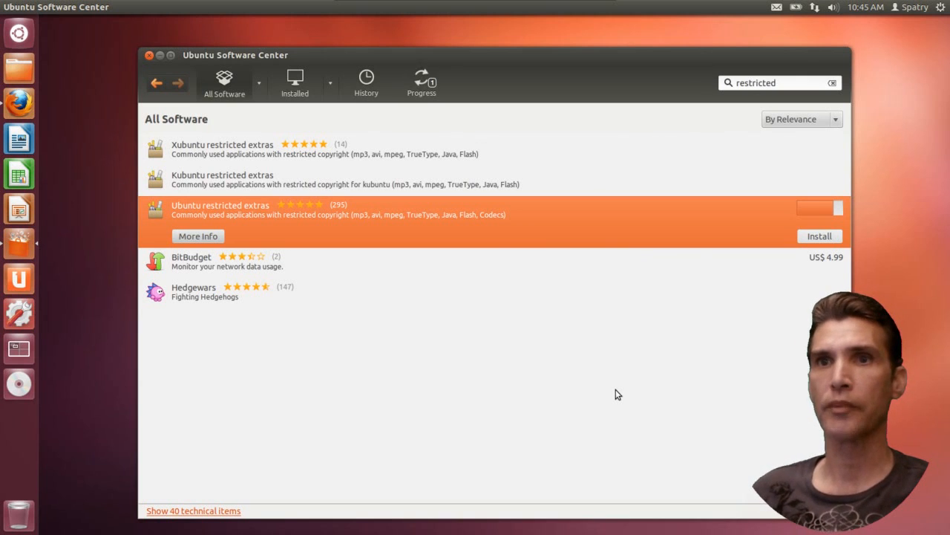
Search for 'vlc' and install VLC media player, authorising with the password
{"action": "left_click", "coordinate": [820, 235]}
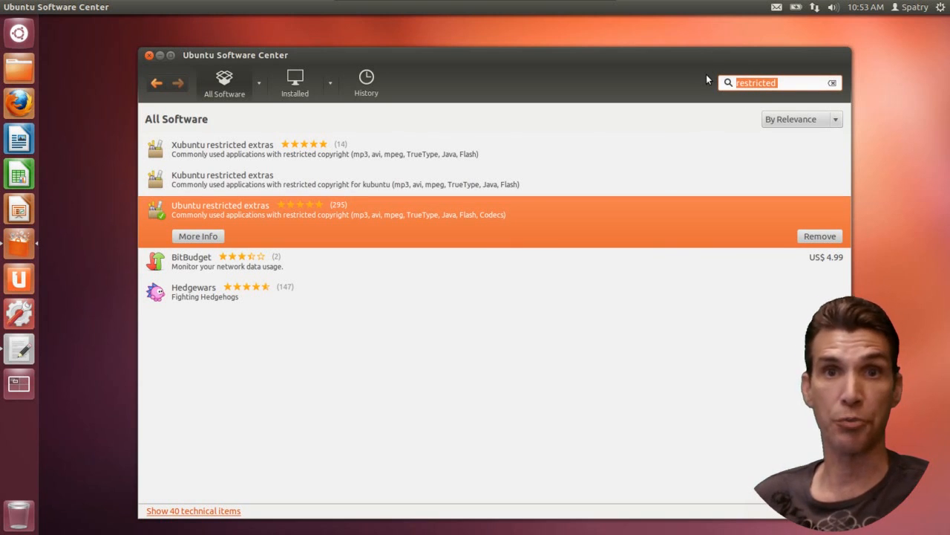
{"action": "type", "text": "vlc"}
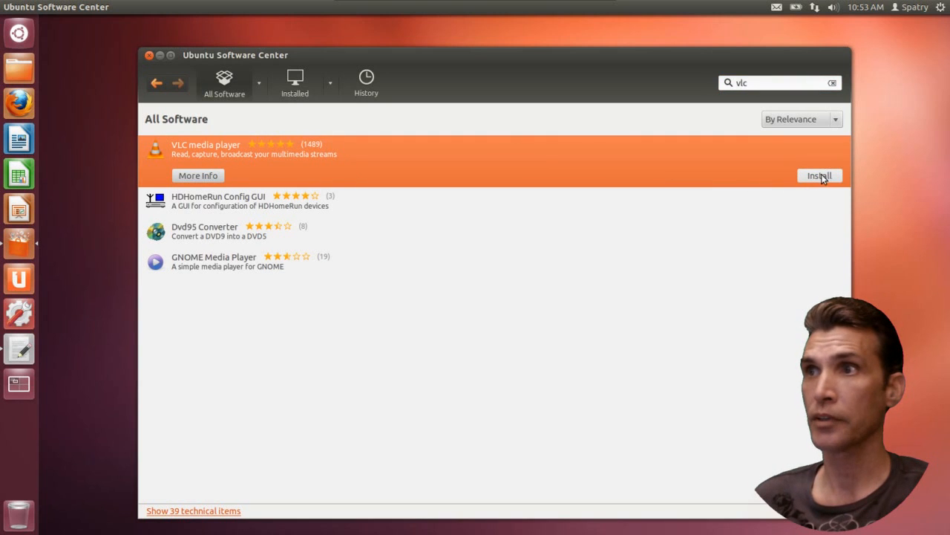
{"action": "left_click", "coordinate": [820, 175]}
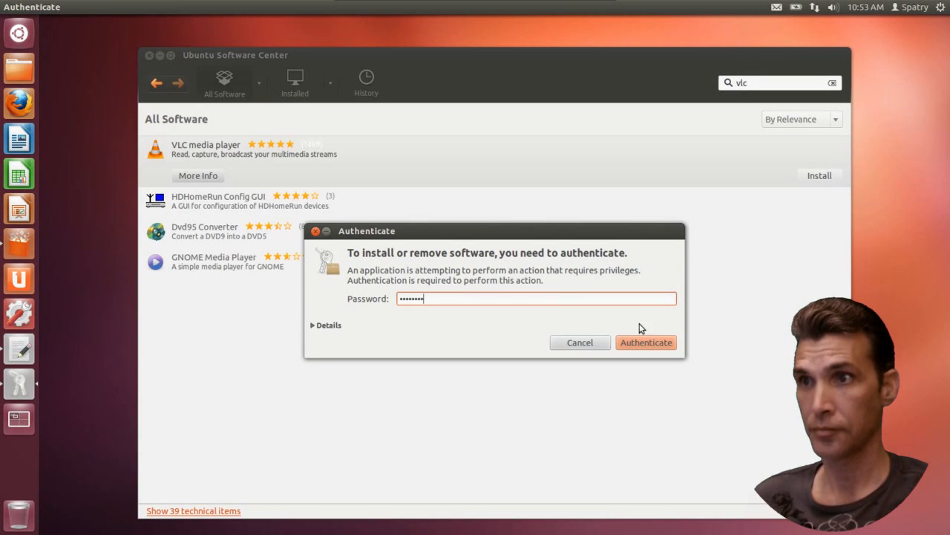
{"action": "left_click", "coordinate": [644, 342]}
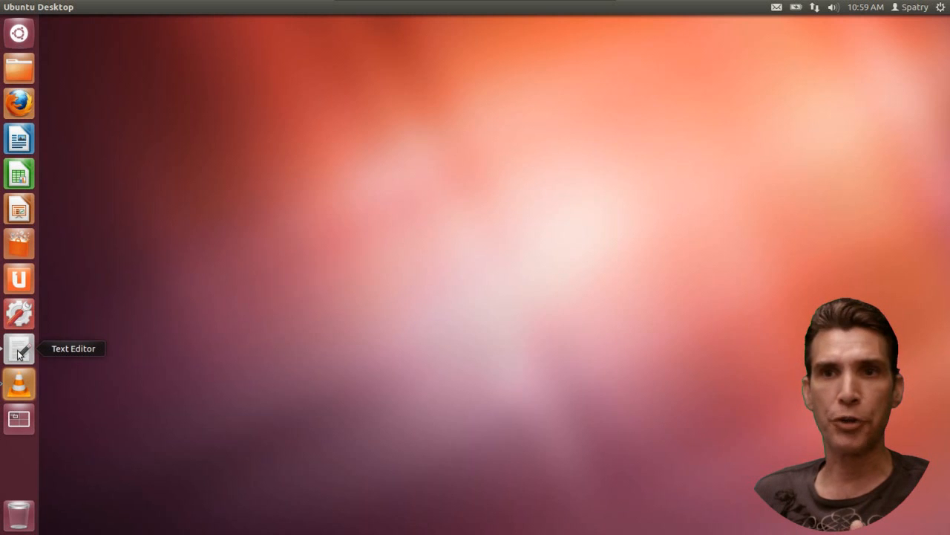
Paste the Medibuntu repository and keyring command from the notes into Terminal and run it
{"action": "left_click", "coordinate": [17, 348]}
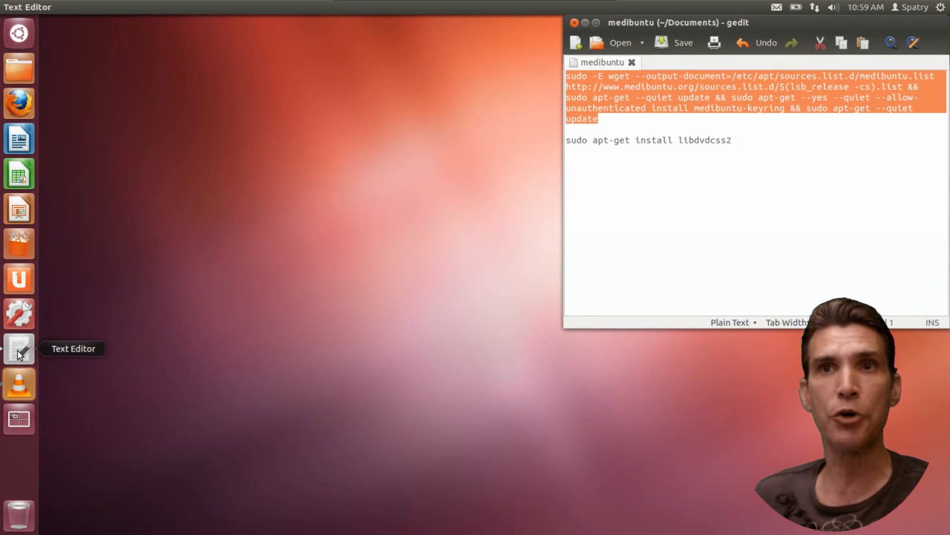
{"action": "mouse_move", "coordinate": [18, 32]}
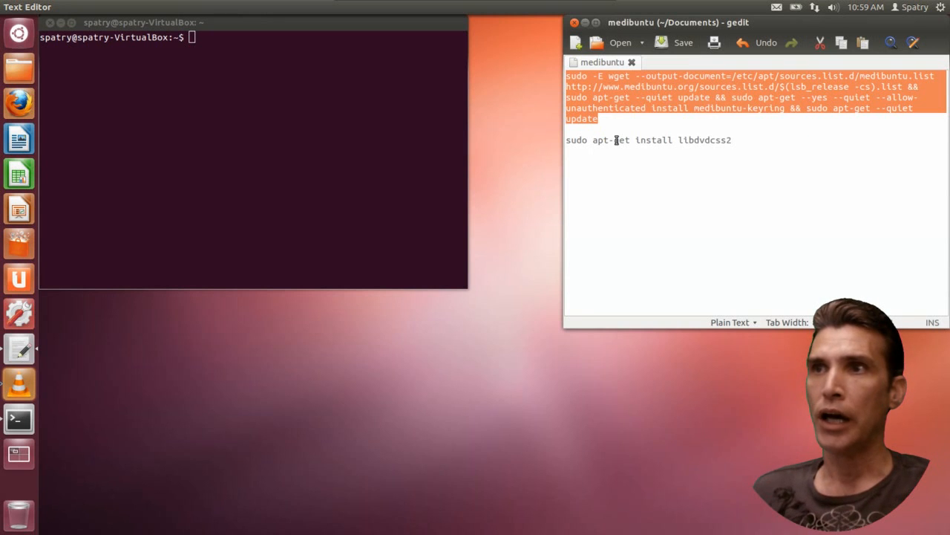
{"action": "mouse_move", "coordinate": [256, 63]}
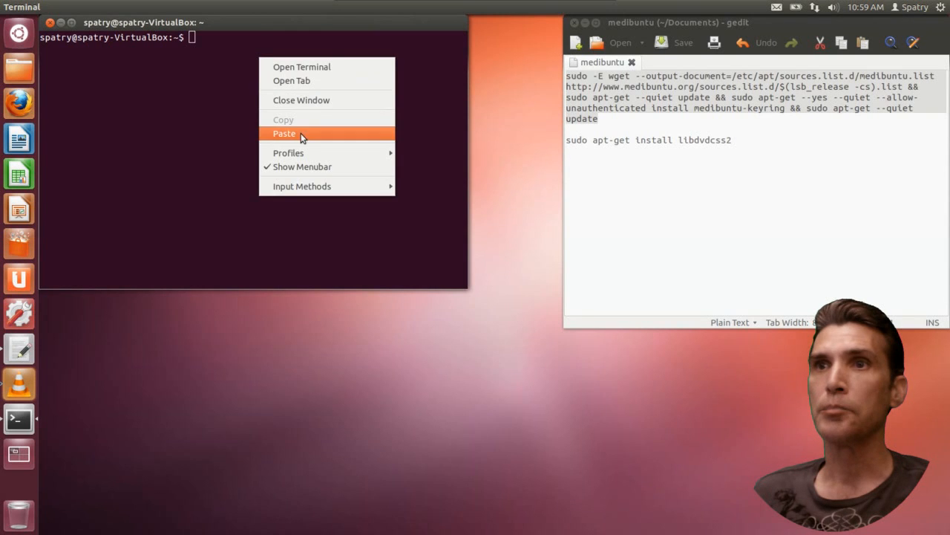
{"action": "left_click", "coordinate": [285, 133]}
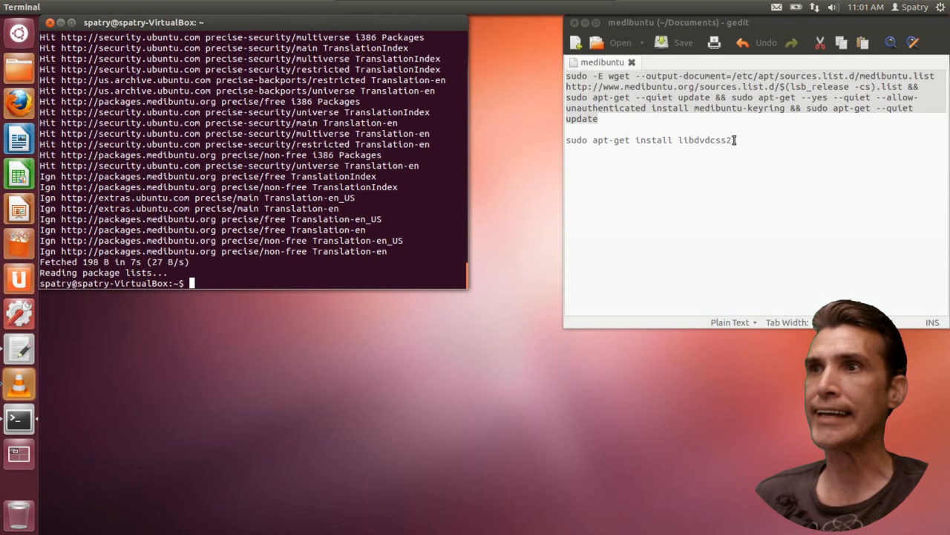
Copy the 'sudo apt-get install libdvdcss2' line from gedit, then close the notes
{"action": "triple_click", "coordinate": [650, 139]}
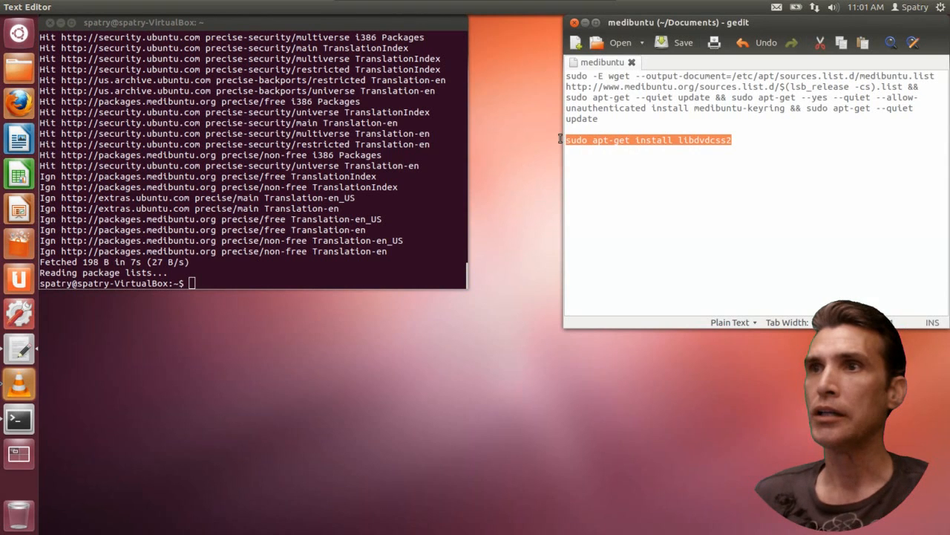
{"action": "right_click", "coordinate": [647, 139]}
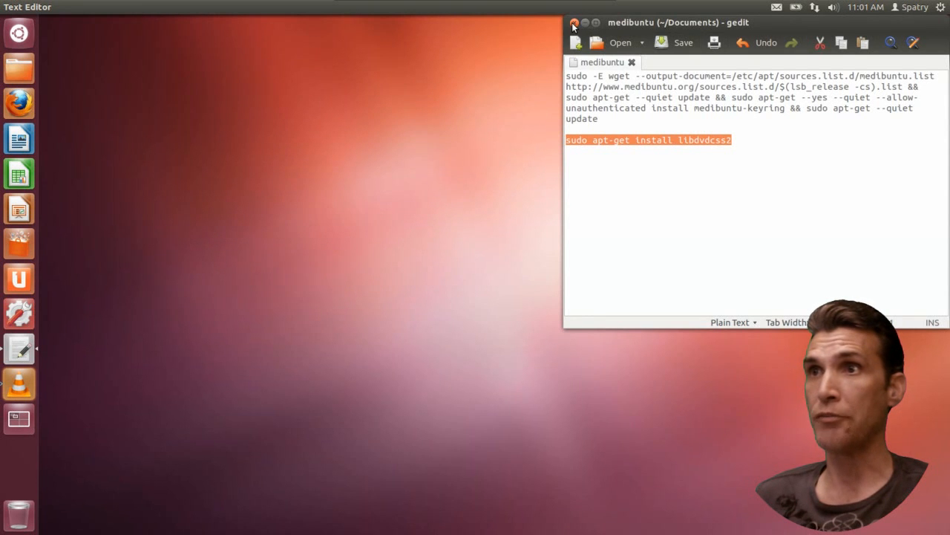
{"action": "left_click", "coordinate": [574, 22]}
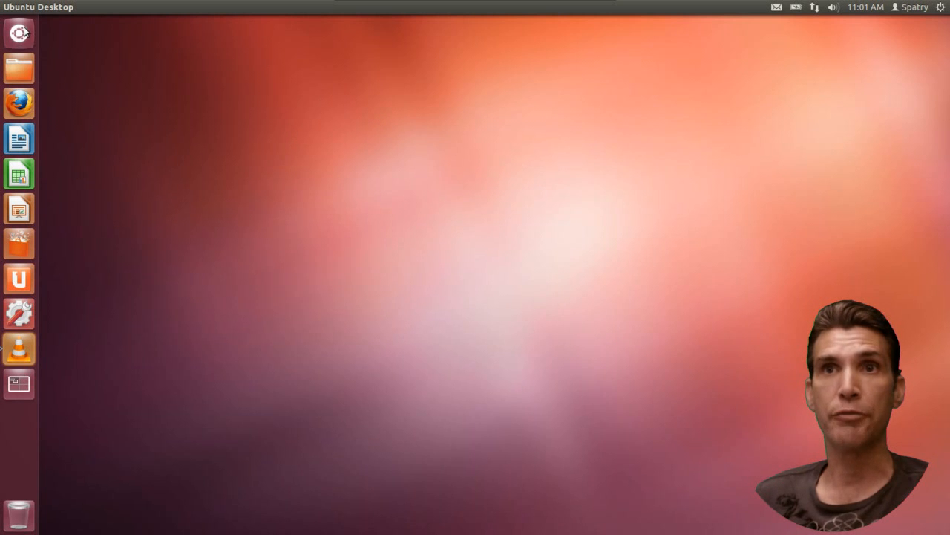
{"action": "mouse_move", "coordinate": [18, 32]}
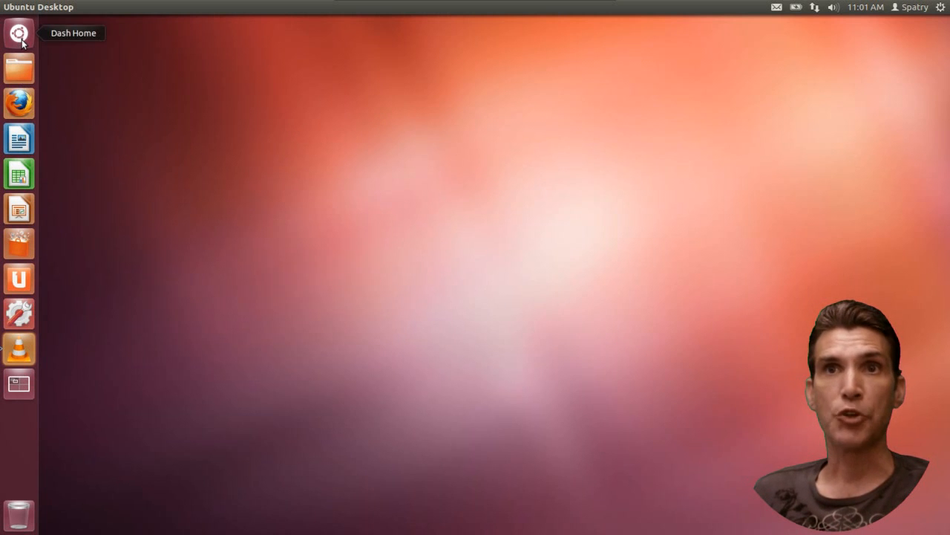
{"action": "type", "text": "terminal"}
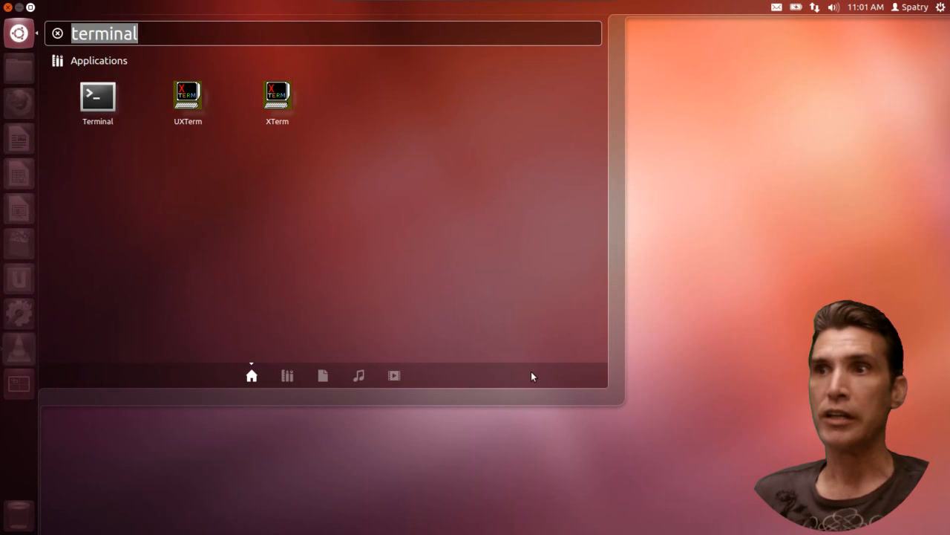
{"action": "mouse_move", "coordinate": [358, 374]}
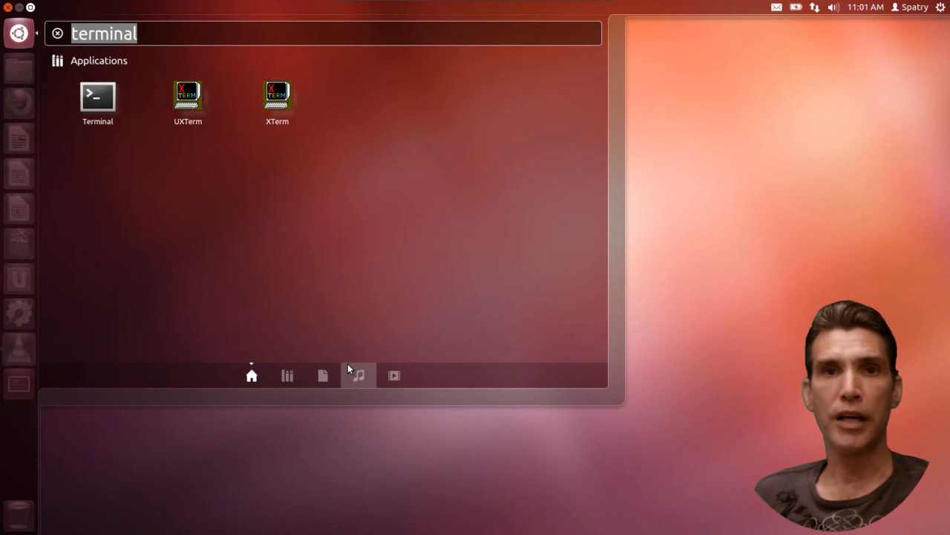
{"action": "mouse_move", "coordinate": [338, 321]}
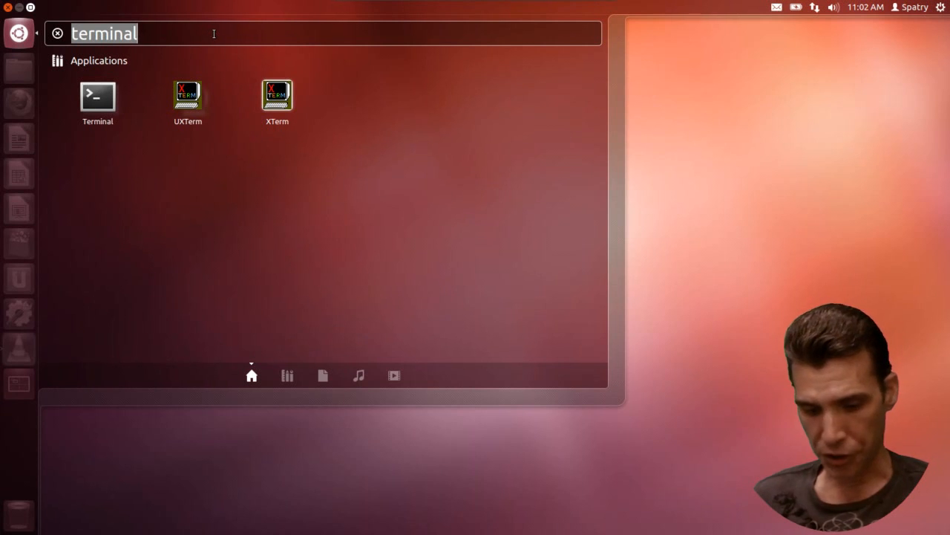
{"action": "type", "text": "driver"}
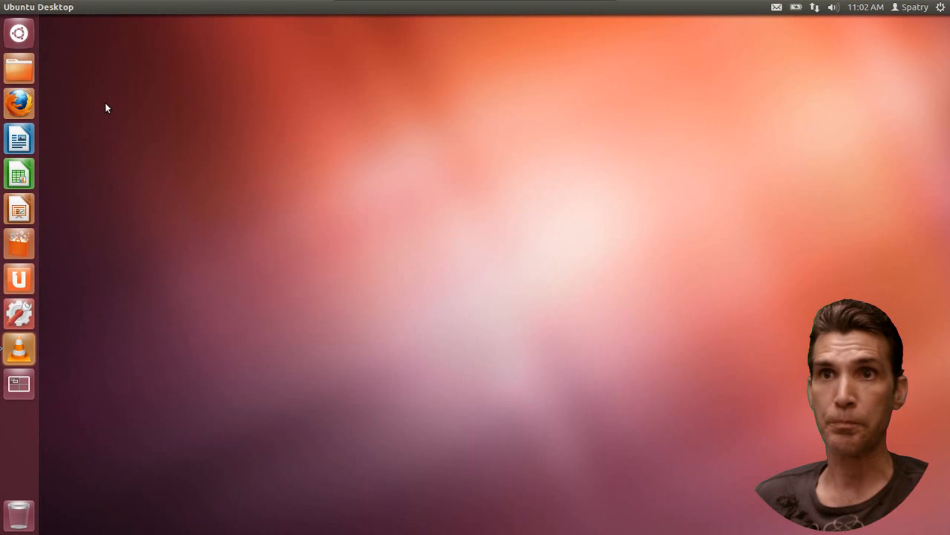
{"action": "mouse_move", "coordinate": [415, 172]}
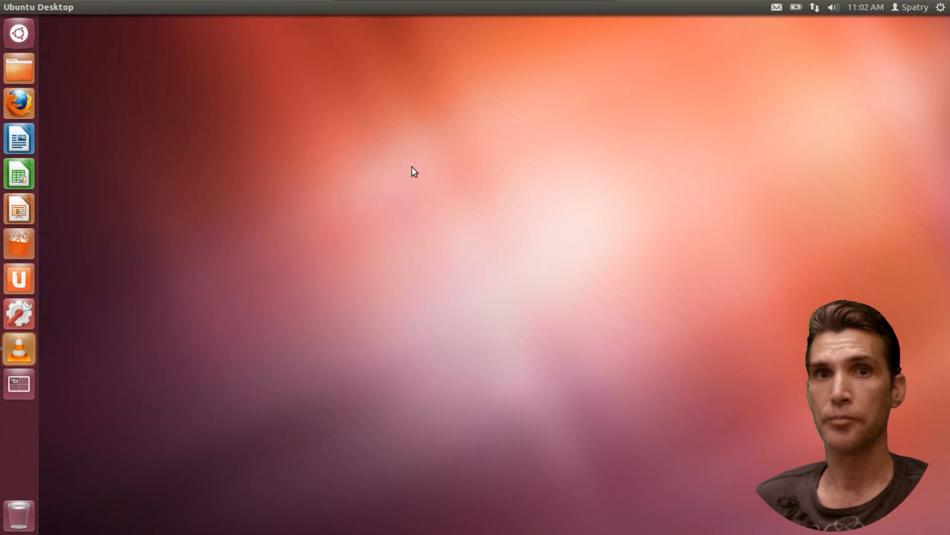
Launch Additional Drivers, showing VirtualBox Guest Additions not activated, and move the window aside
{"action": "left_click", "coordinate": [18, 383]}
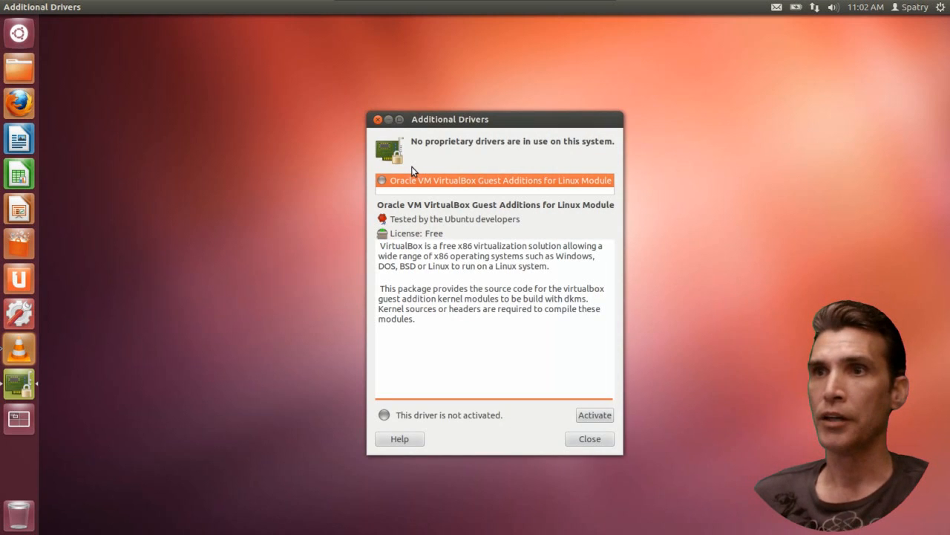
{"action": "mouse_move", "coordinate": [527, 125]}
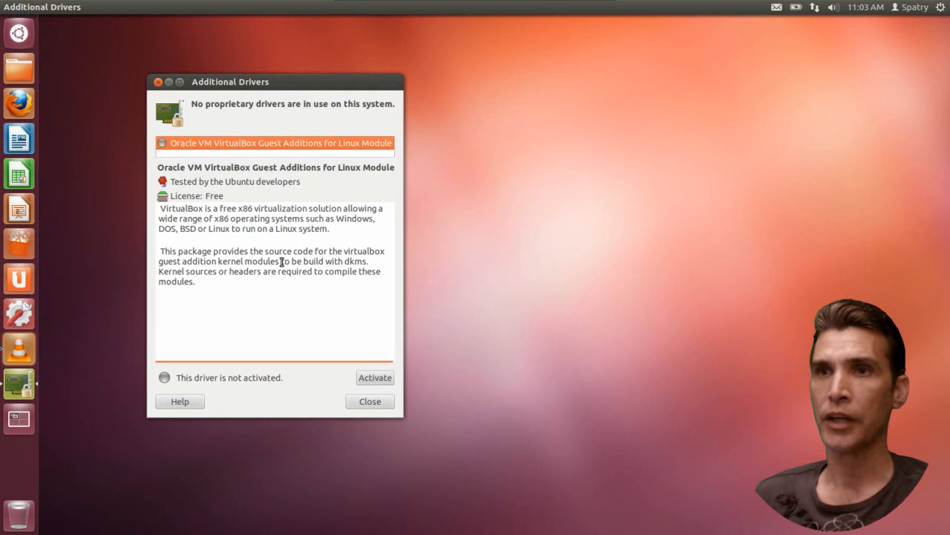
{"action": "mouse_move", "coordinate": [255, 154]}
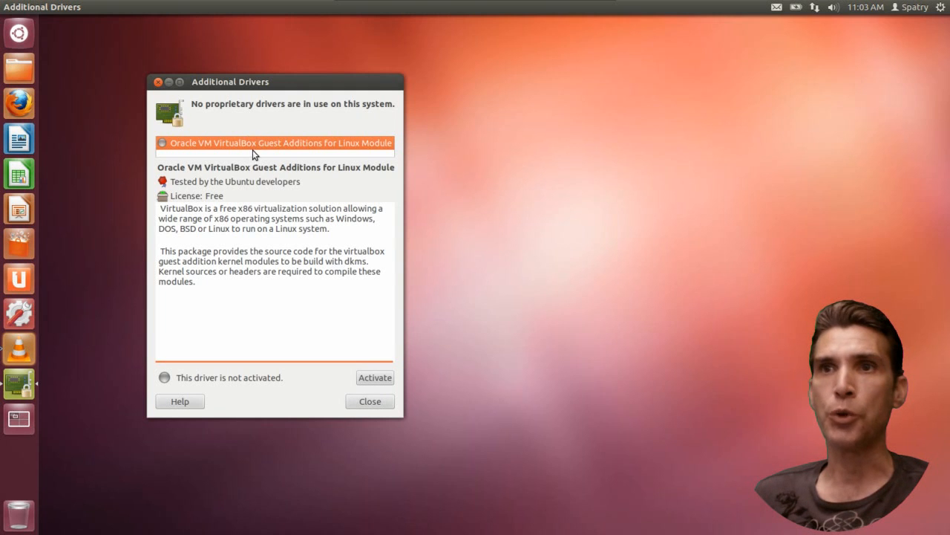
{"action": "mouse_move", "coordinate": [289, 174]}
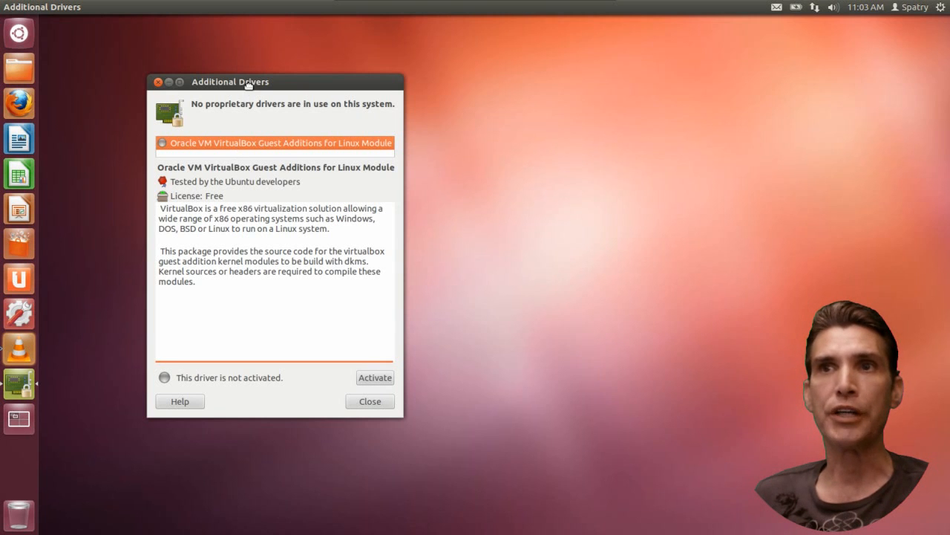
{"action": "left_click_drag", "start_coordinate": [245, 82], "coordinate": [171, 50]}
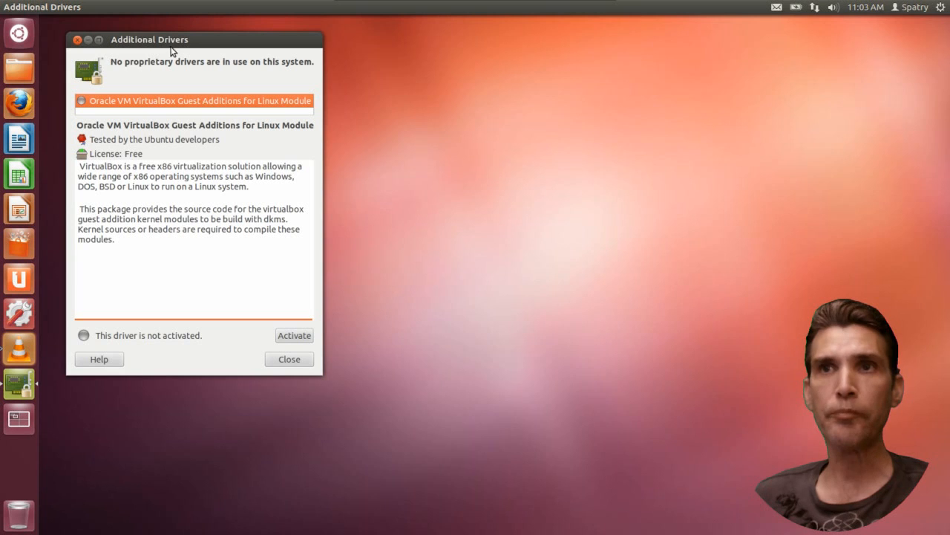
{"action": "mouse_move", "coordinate": [181, 86]}
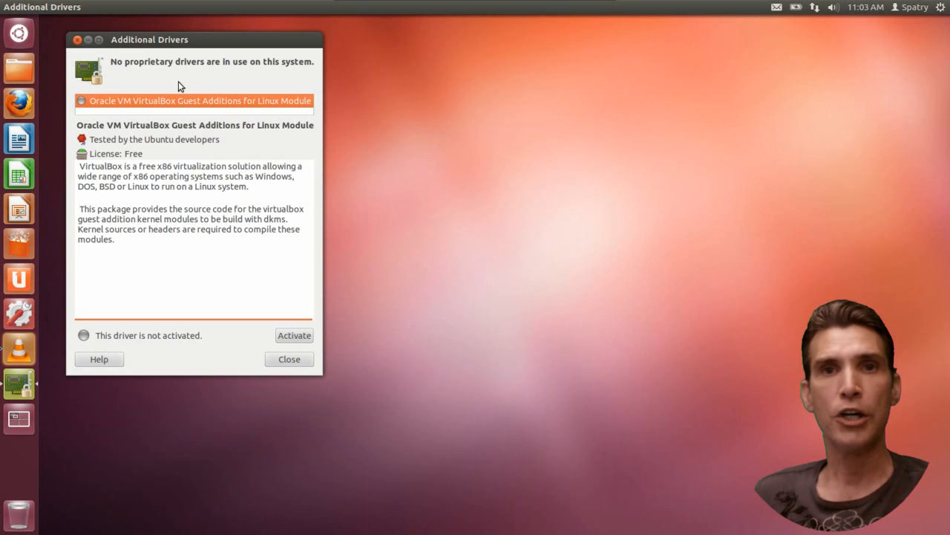